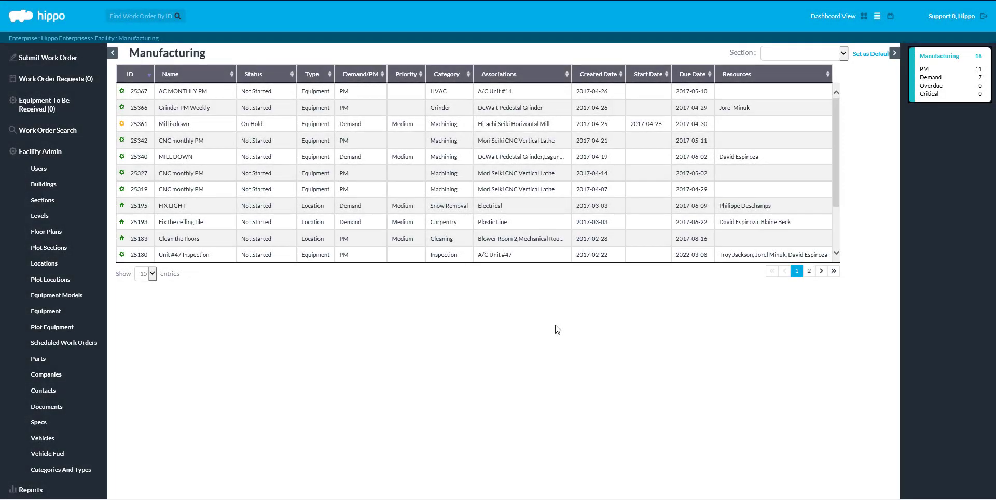
mouse_move(45, 311)
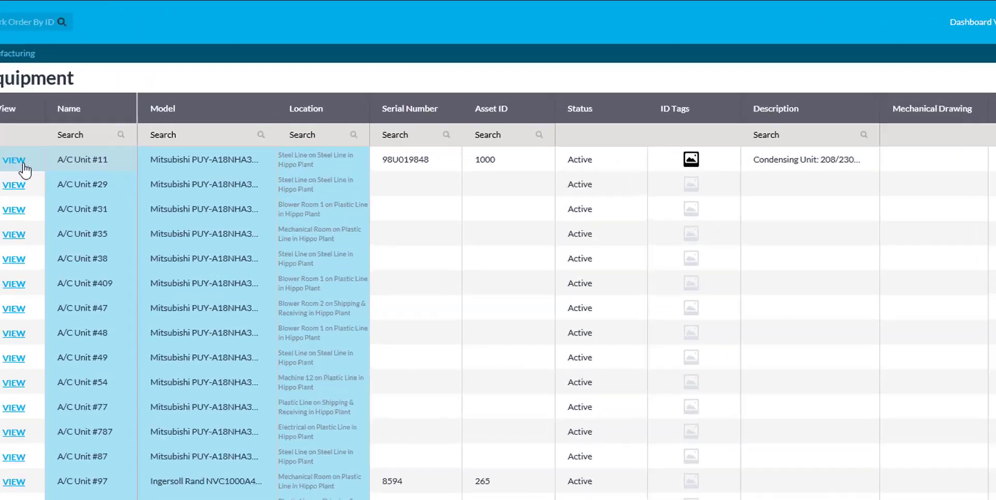
Step: View and close A/C Unit #11's details, then open Facility Admin's Equipment list
click(14, 160)
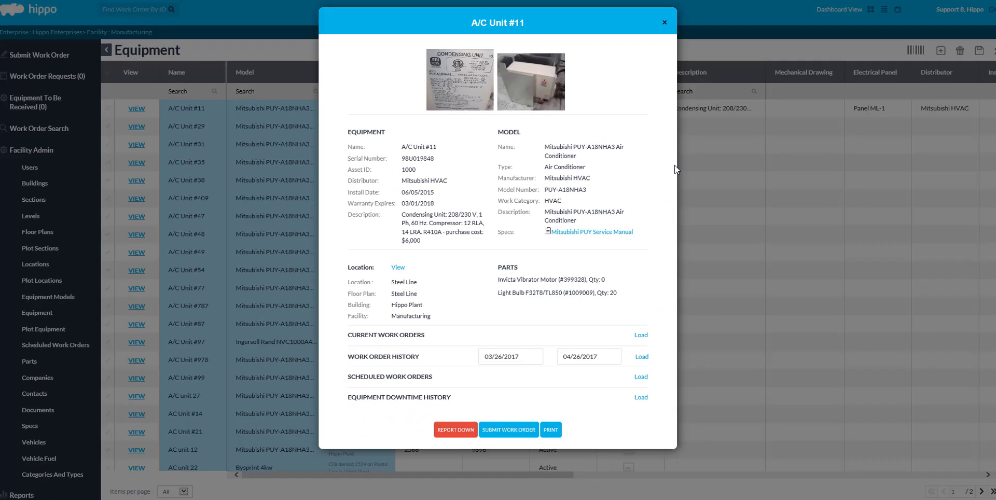
click(664, 23)
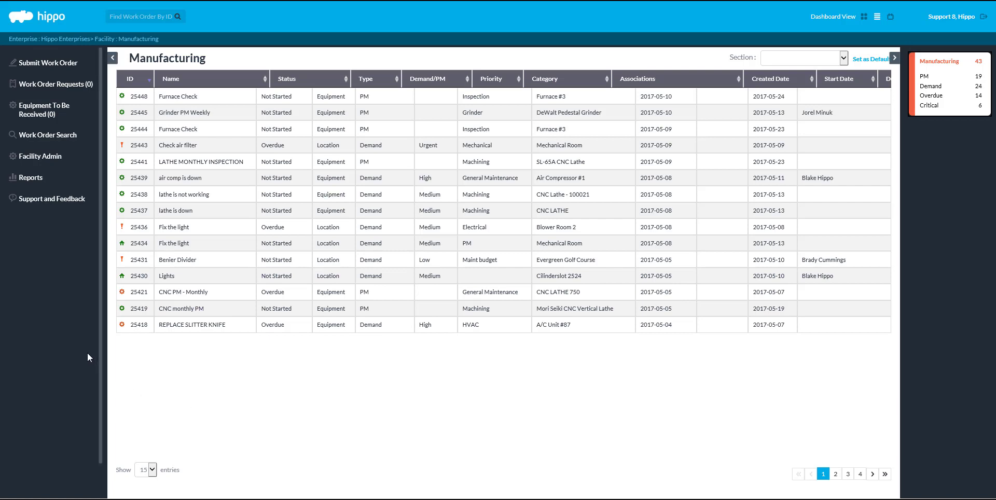
click(40, 156)
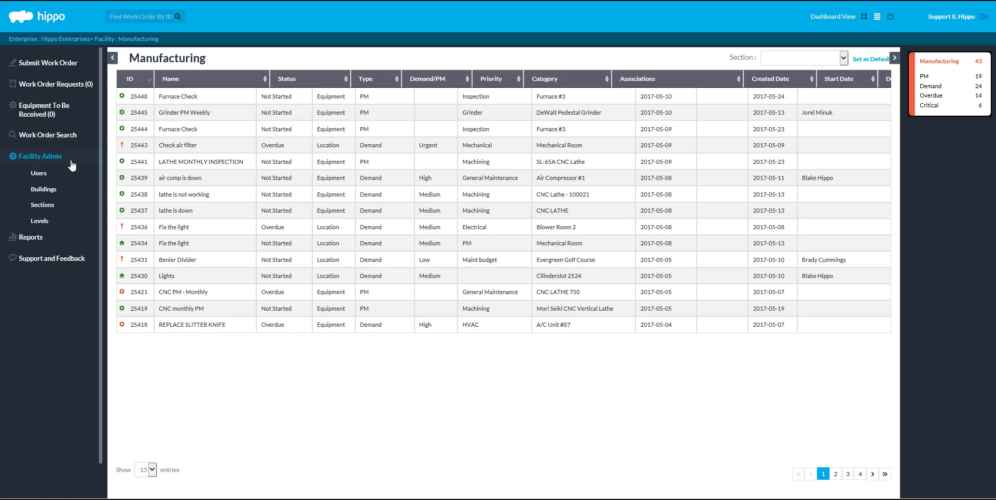
click(40, 156)
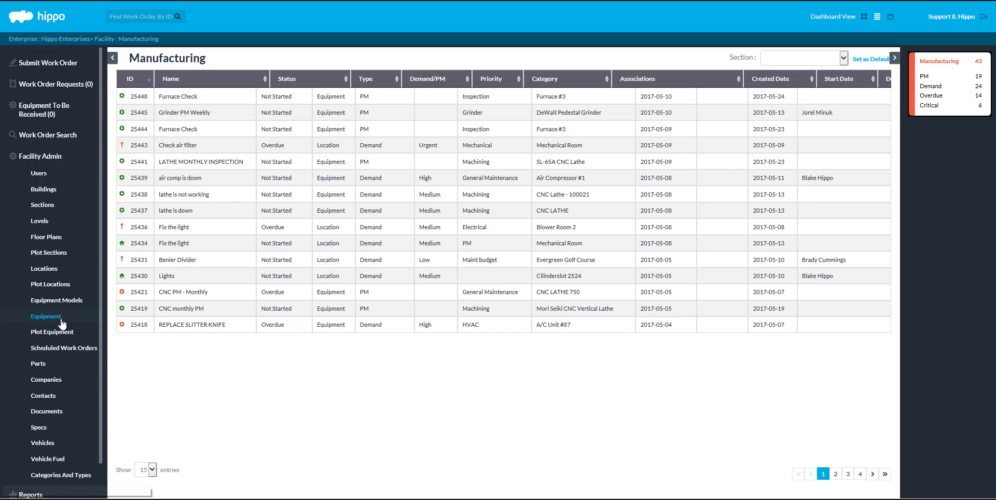
click(45, 317)
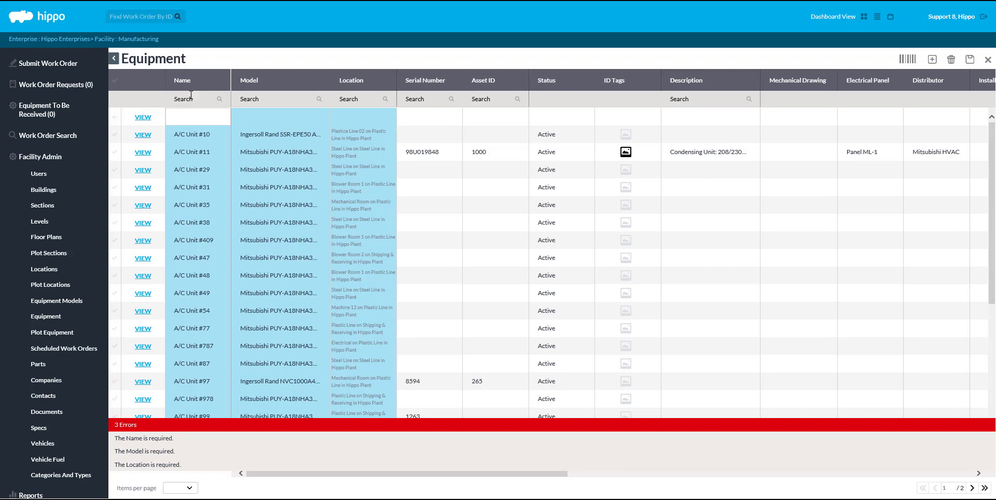
Step: Enter 'A/C Unit #9' in the new row's Name cell
click(197, 116)
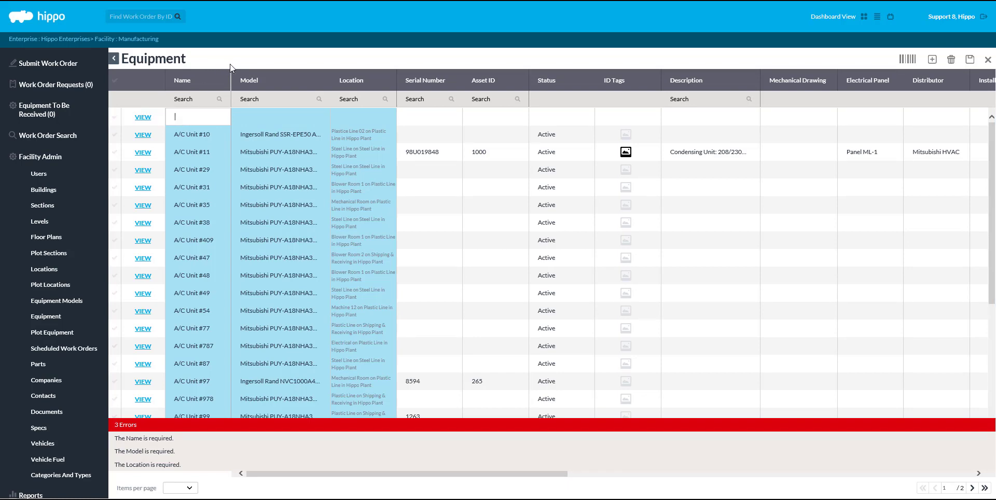
text(A/C Unit #9)
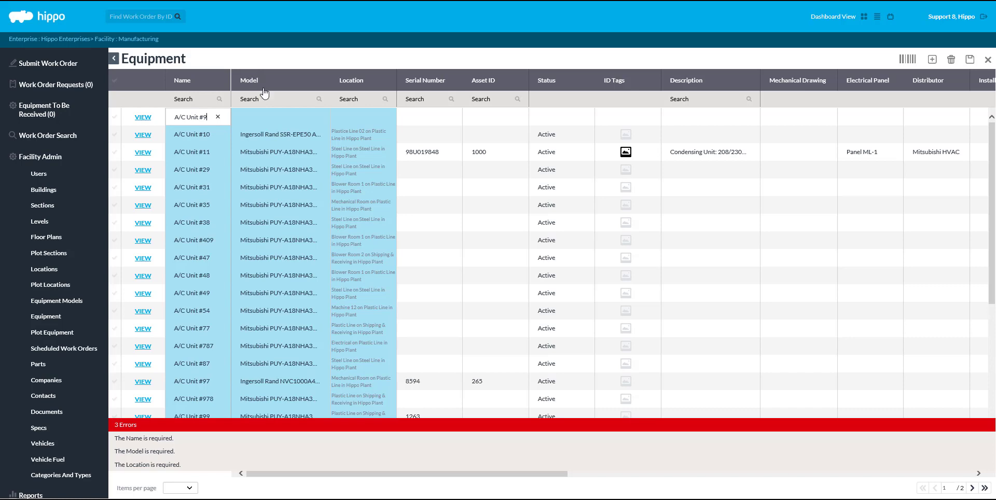
click(280, 116)
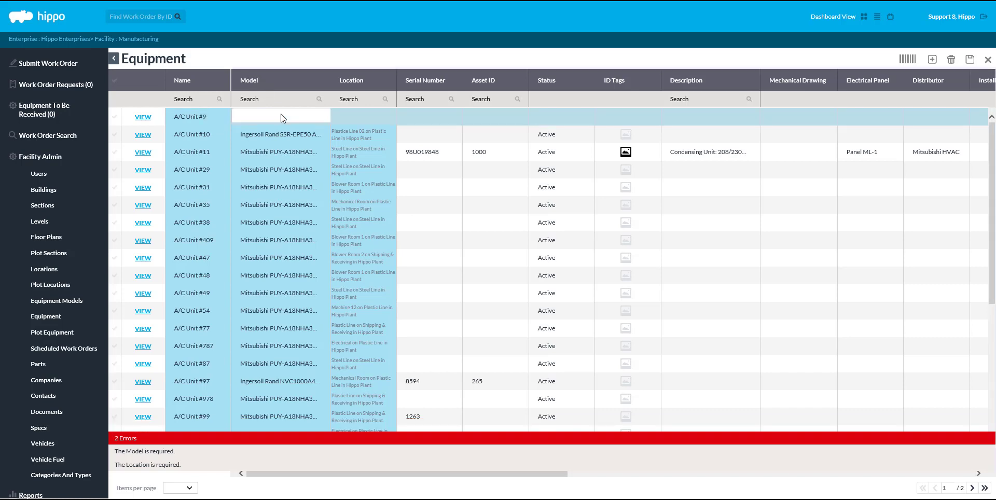
Step: Pick Mitsubishi PUY-A18NHA3 Air Conditioner from the Model dropdown
click(281, 116)
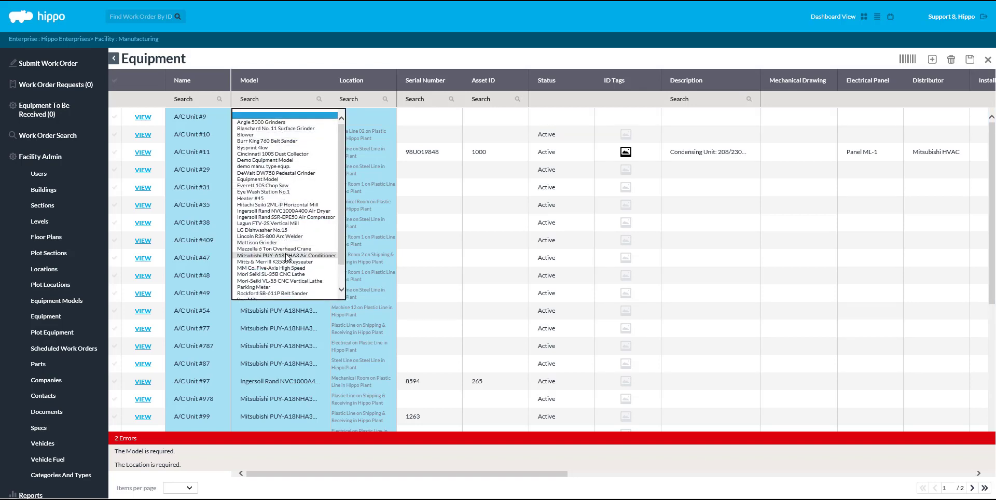
click(286, 255)
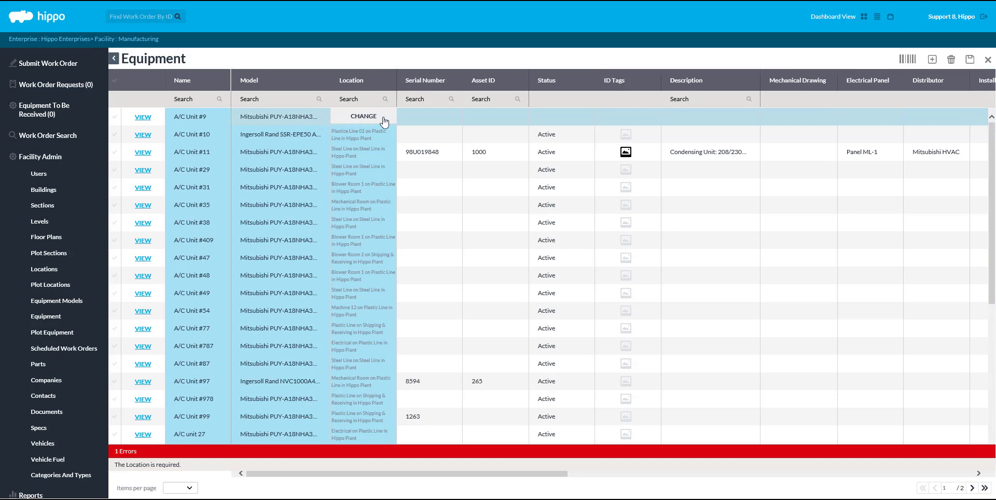
Step: Change the row's location to floor plan Shipping & Receiving, location Plastic Line
click(362, 116)
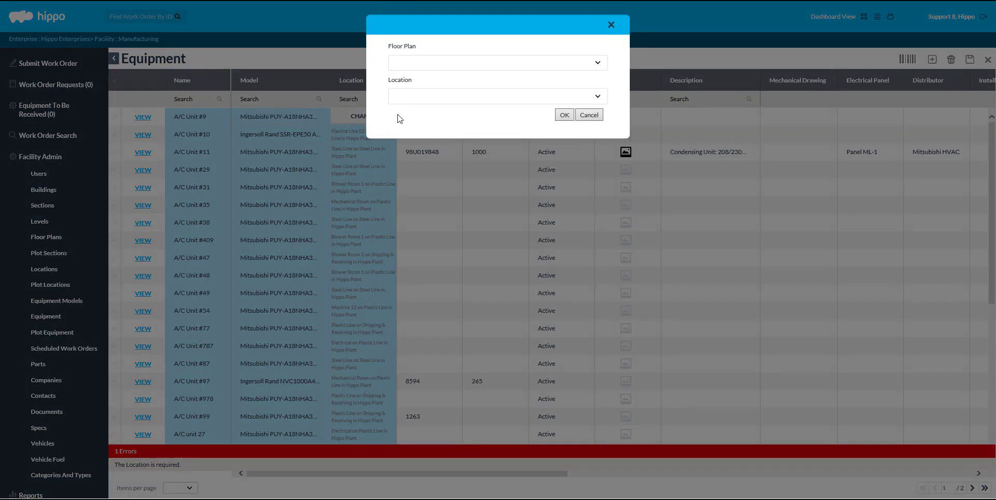
click(496, 62)
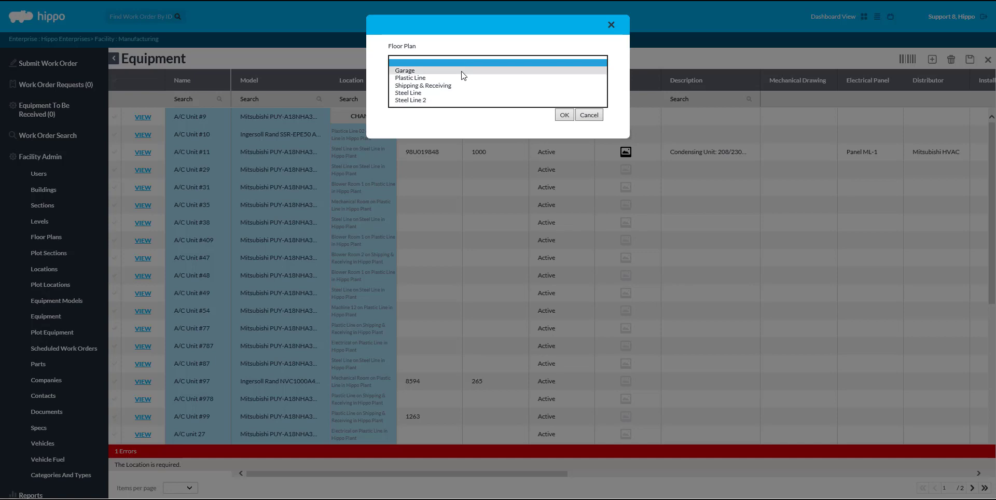
click(424, 85)
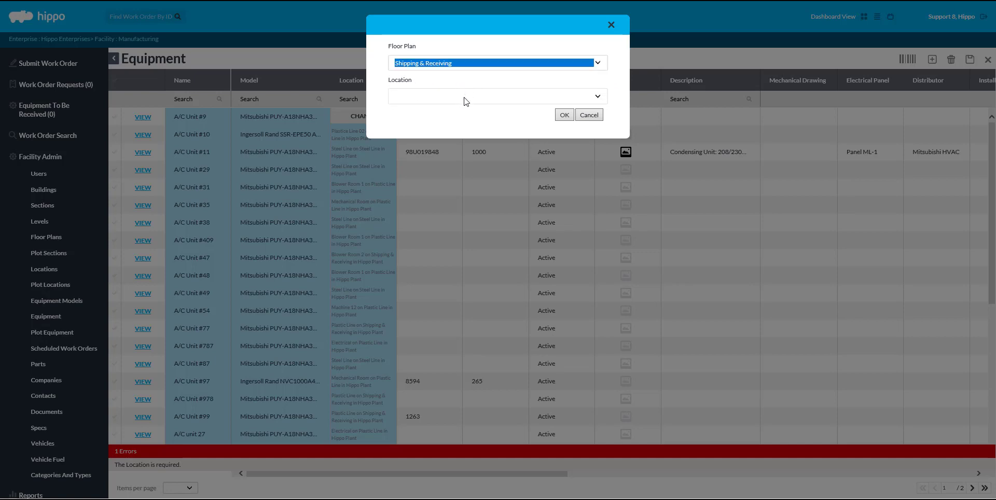
click(496, 96)
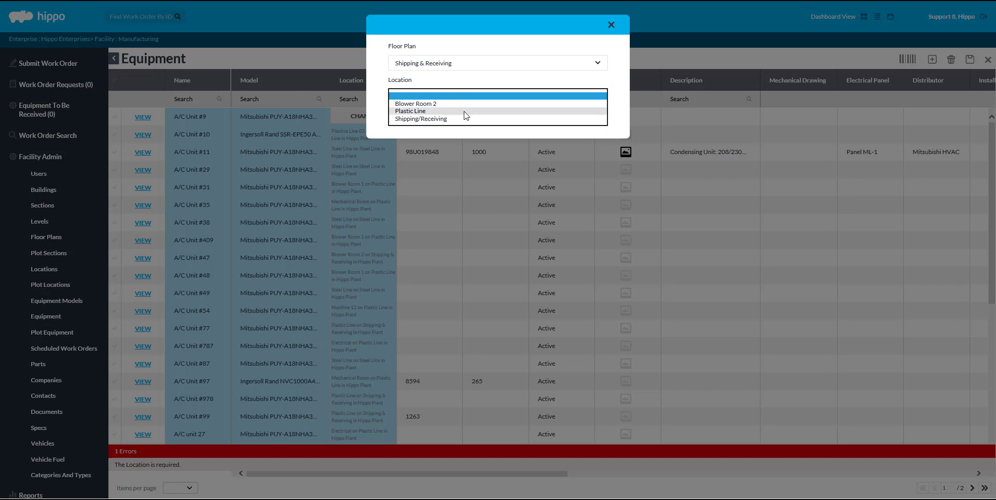
click(410, 111)
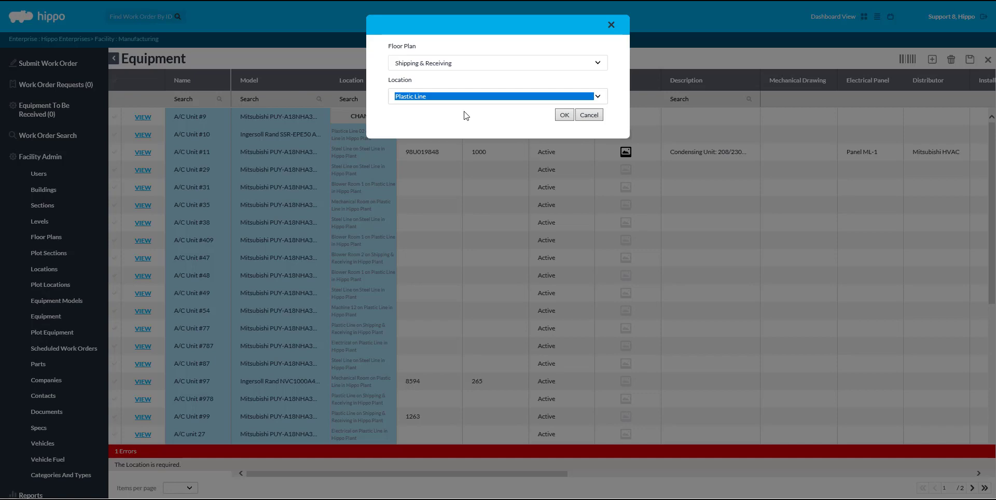
mouse_move(521, 118)
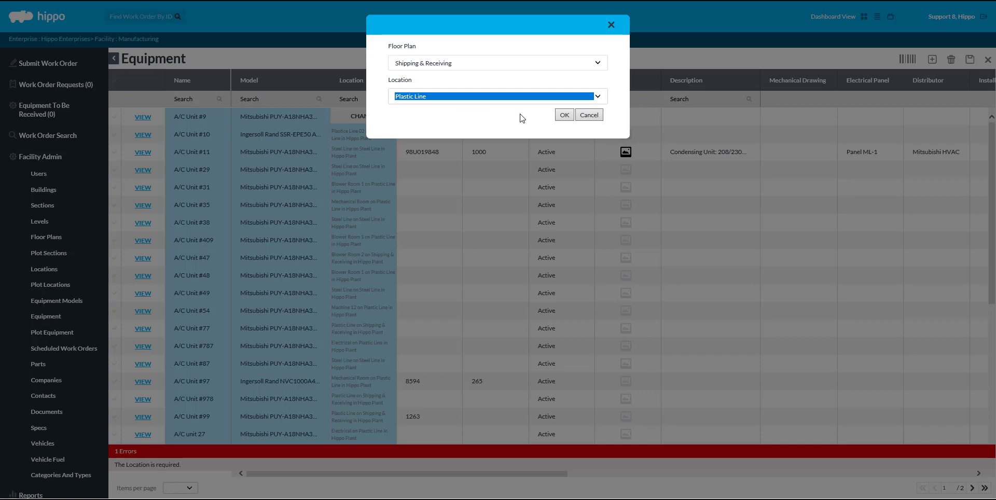
click(563, 115)
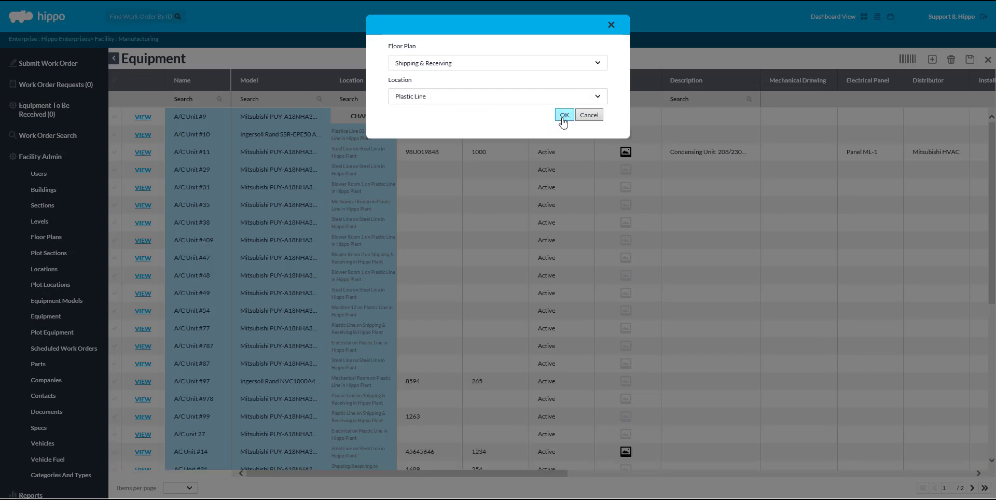
click(563, 115)
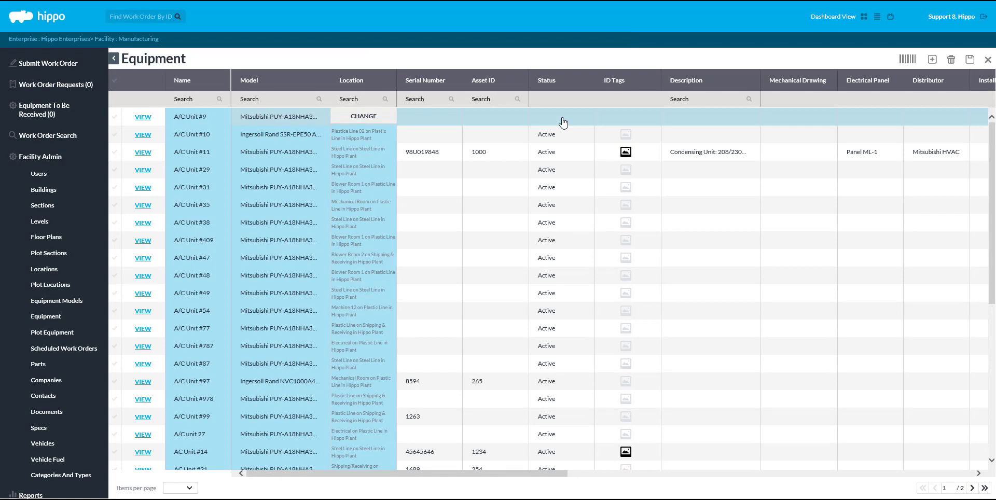
mouse_move(612, 126)
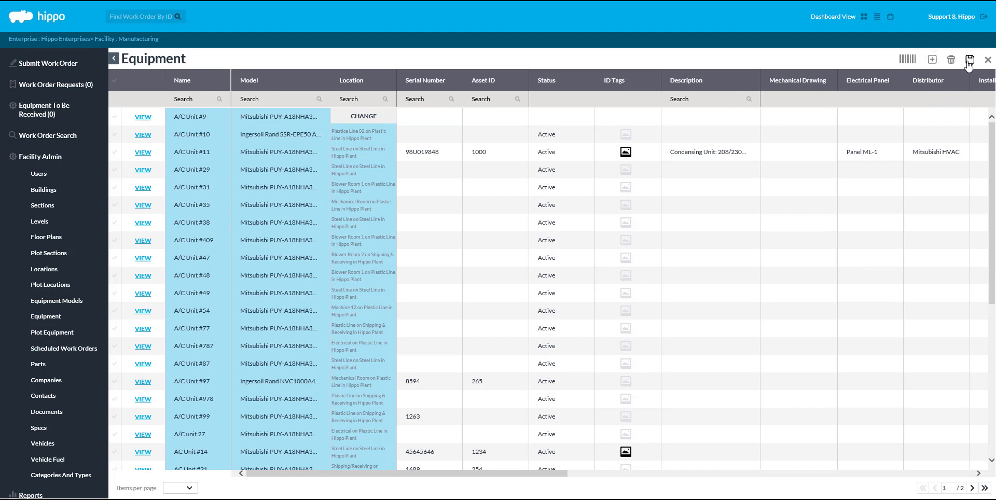
Step: Save the grid, dismiss the success message, and scroll right along the saved row
click(969, 60)
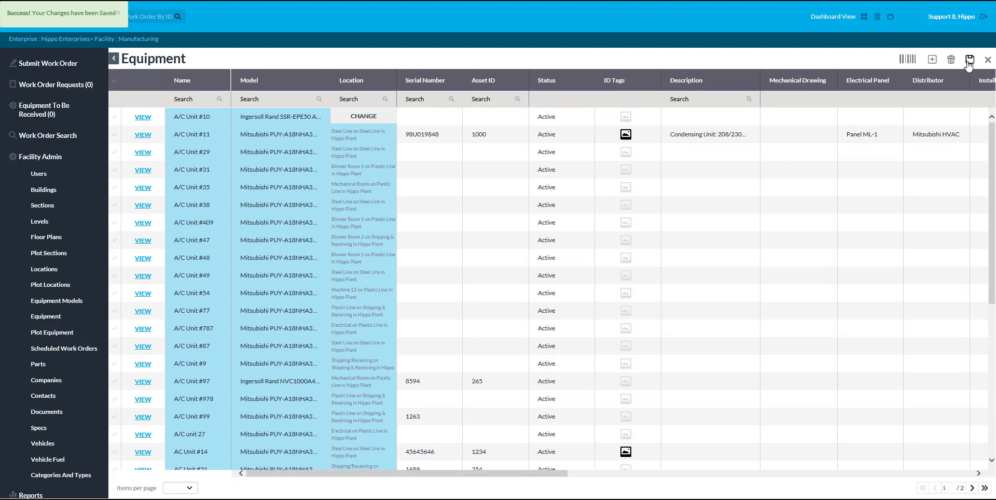
click(118, 13)
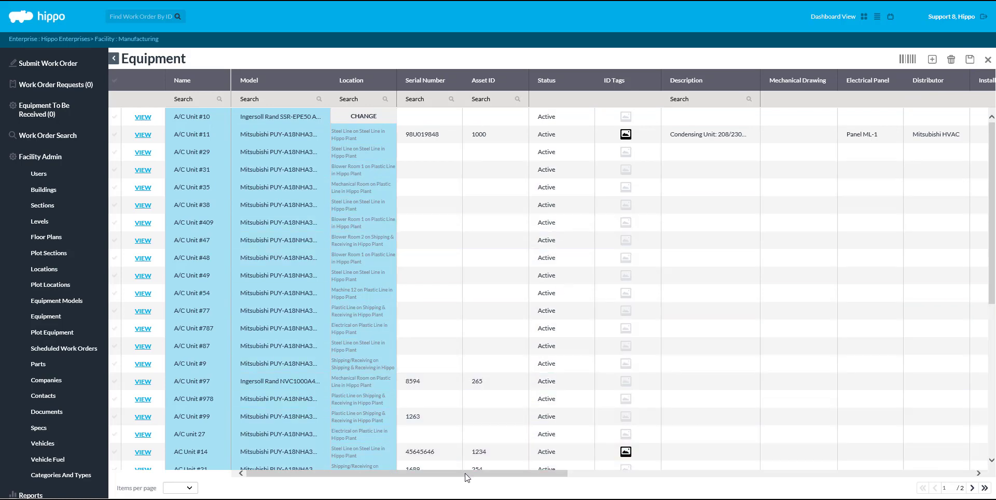
scroll(right, 3)
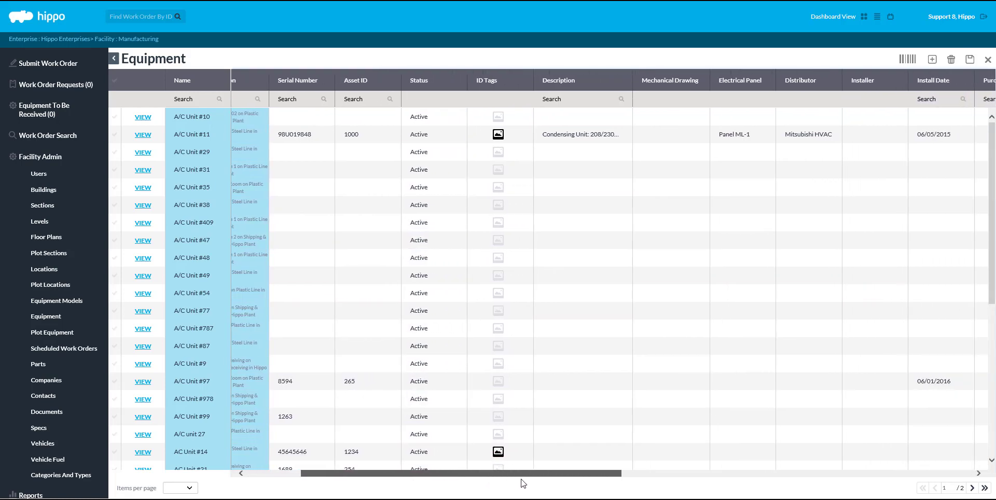
scroll(right, 3)
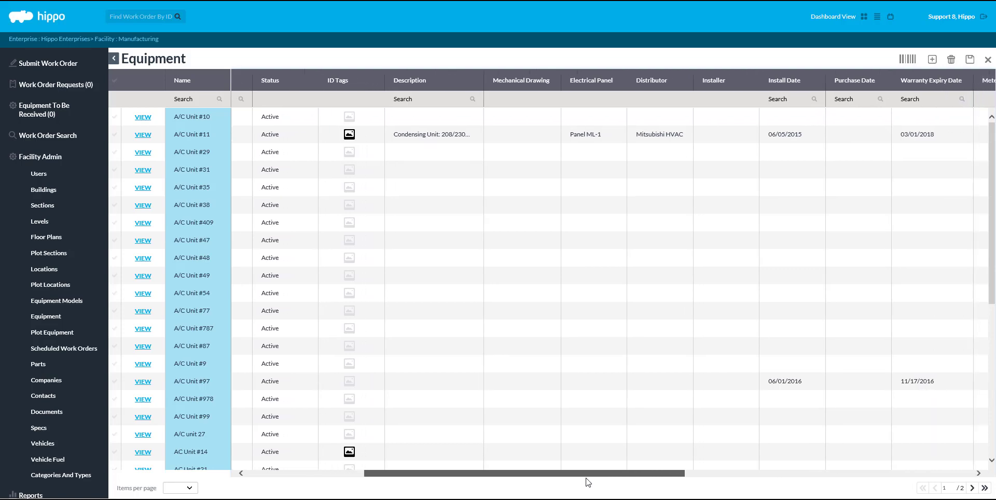